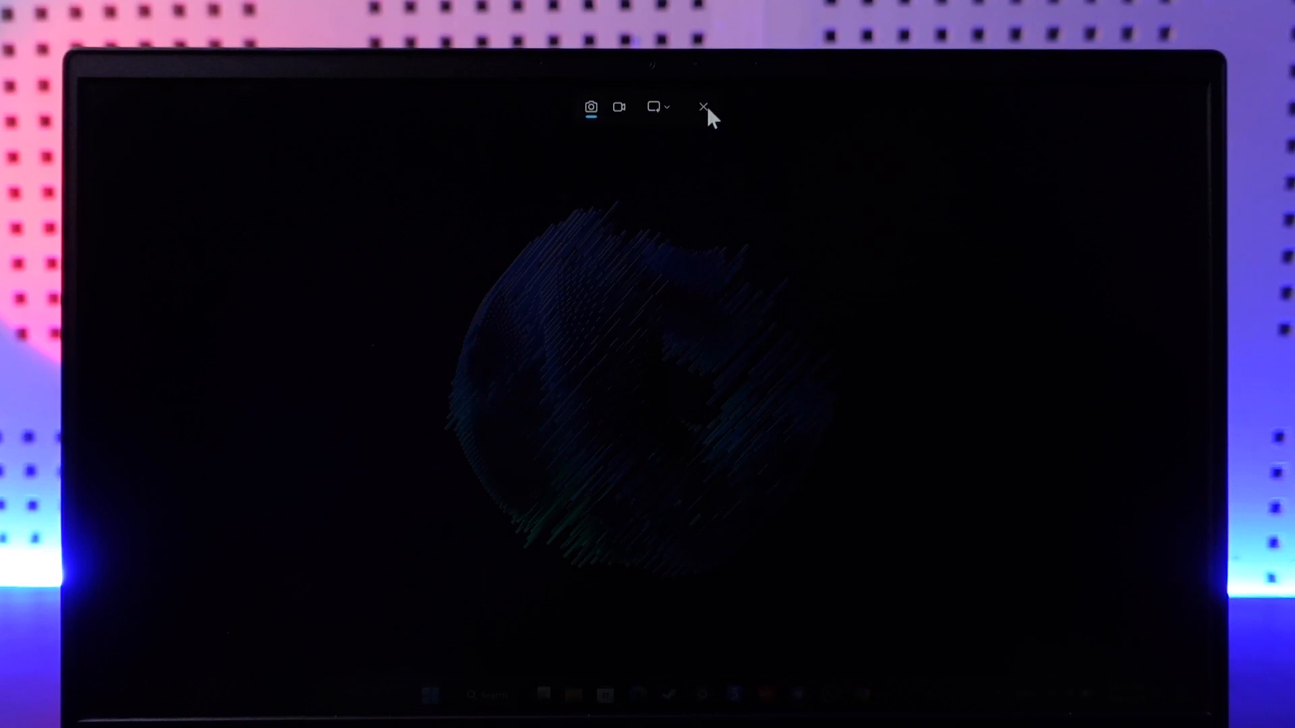
Close the Snipping Tool capture toolbar to exit screen capture mode
{"action": "left_click", "coordinate": [703, 107]}
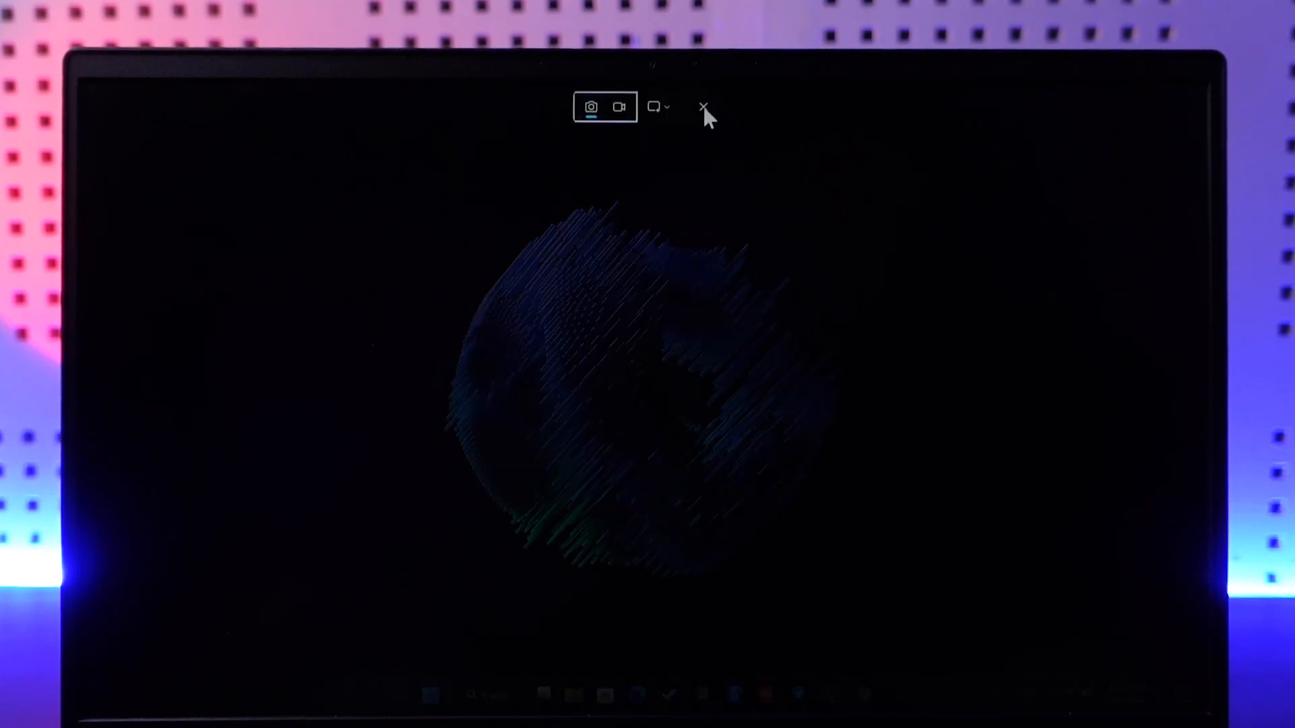
{"action": "left_click", "coordinate": [702, 106]}
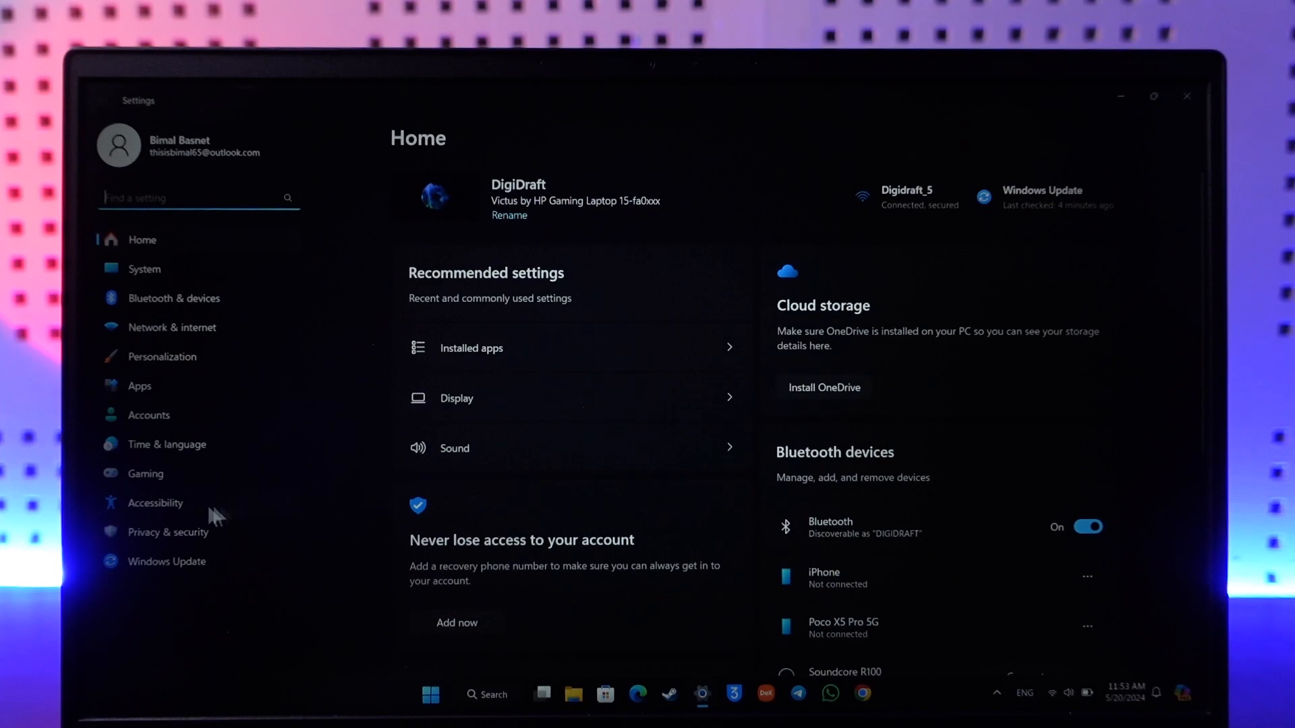
Go to Accessibility and scroll down to the Hearing and Interaction options
{"action": "left_click", "coordinate": [156, 503]}
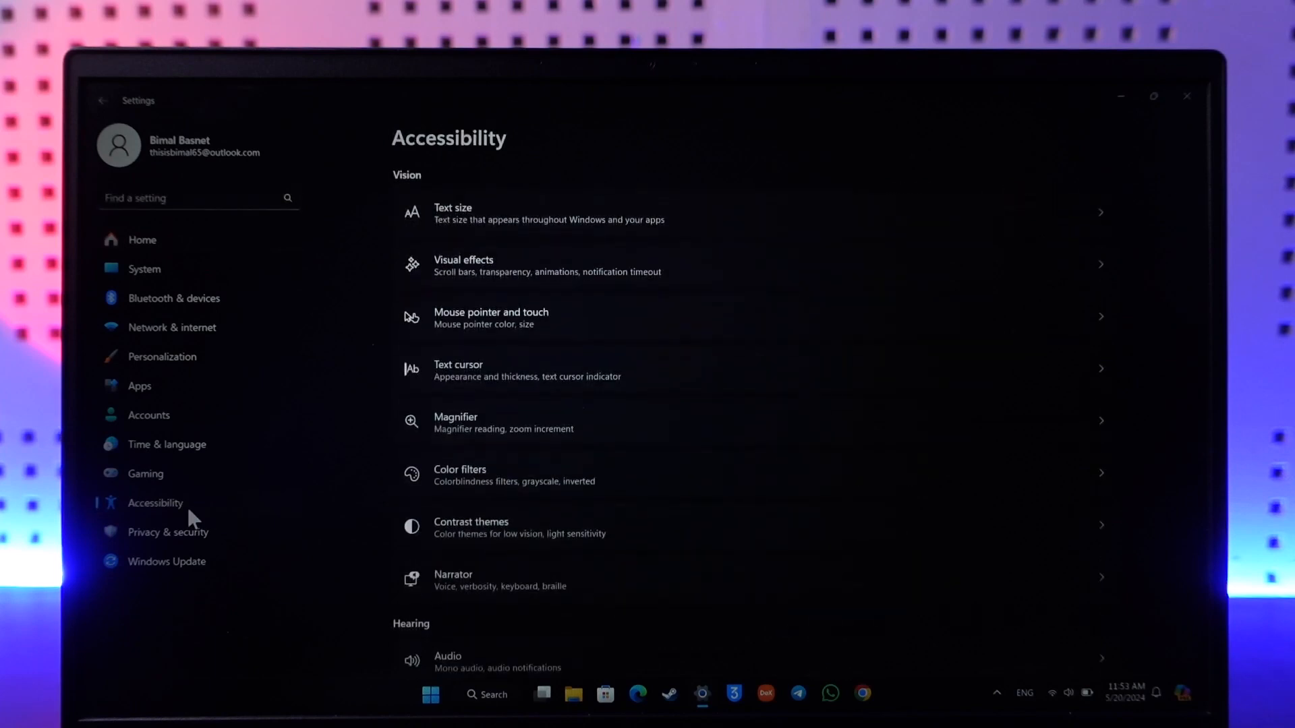
{"action": "mouse_move", "coordinate": [576, 525]}
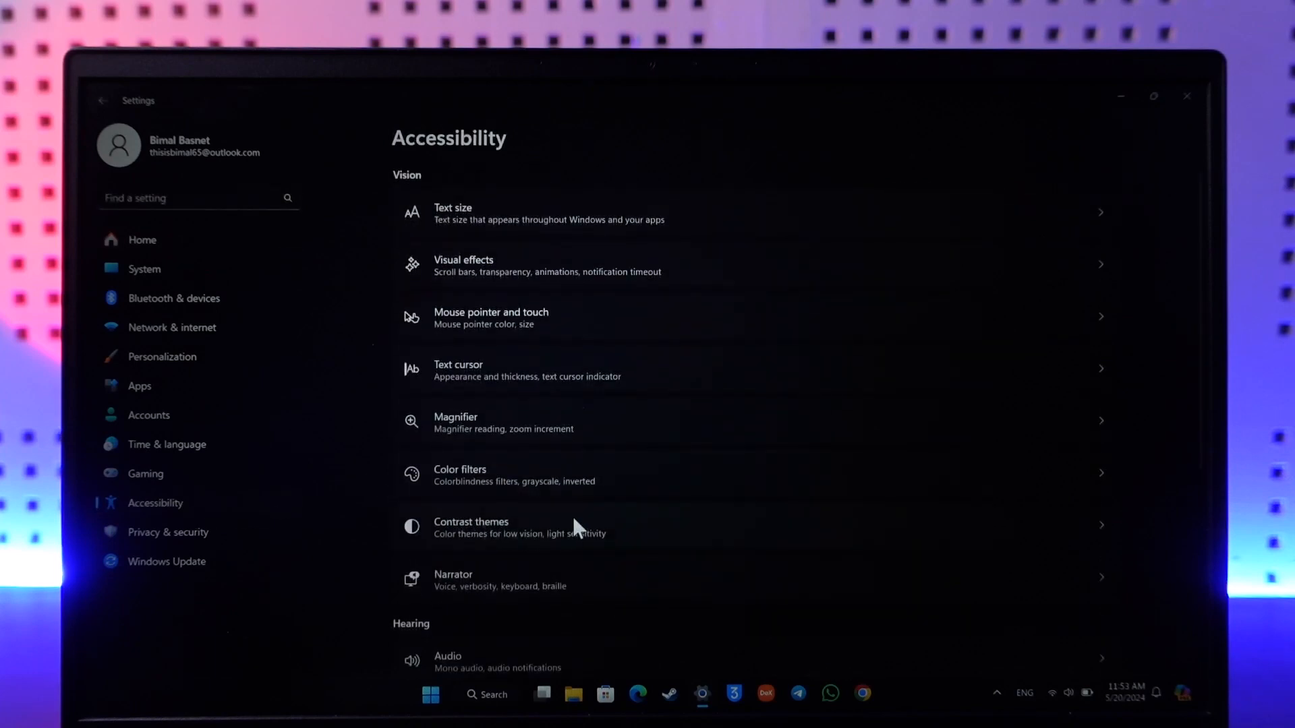
{"action": "scroll", "scroll_direction": "down", "scroll_amount": 3}
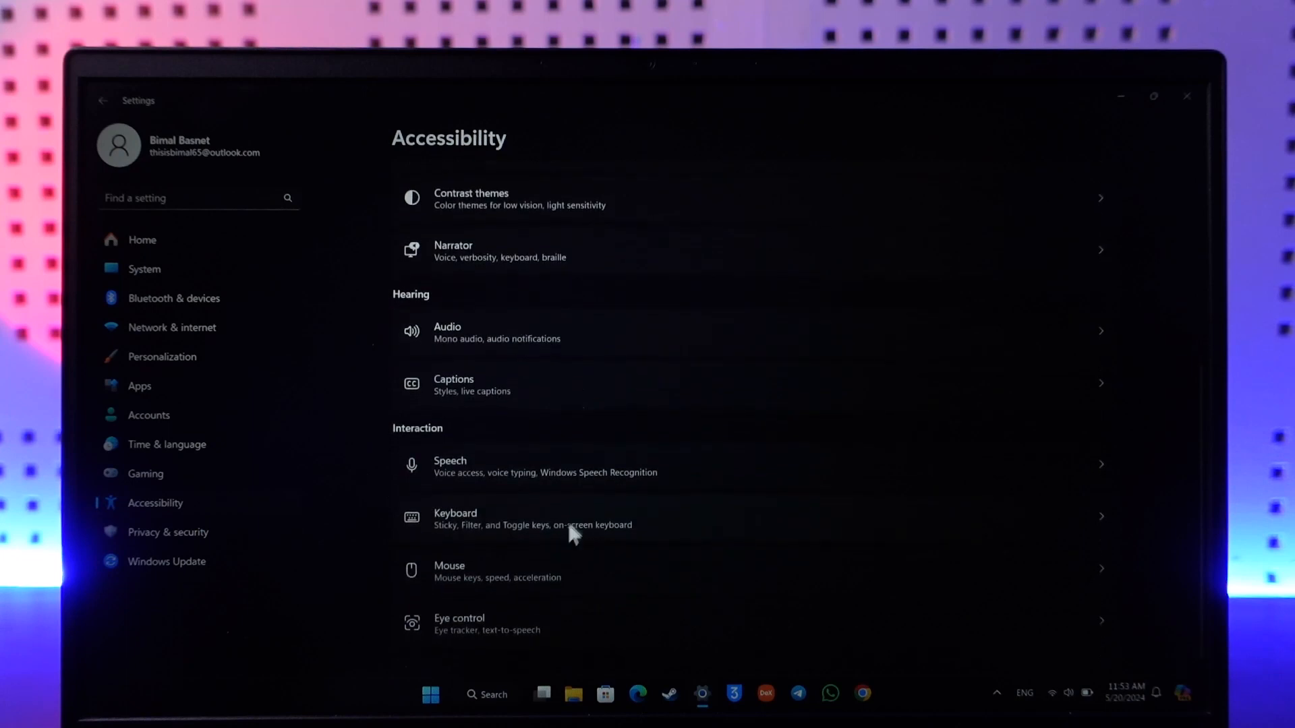
{"action": "mouse_move", "coordinate": [463, 440]}
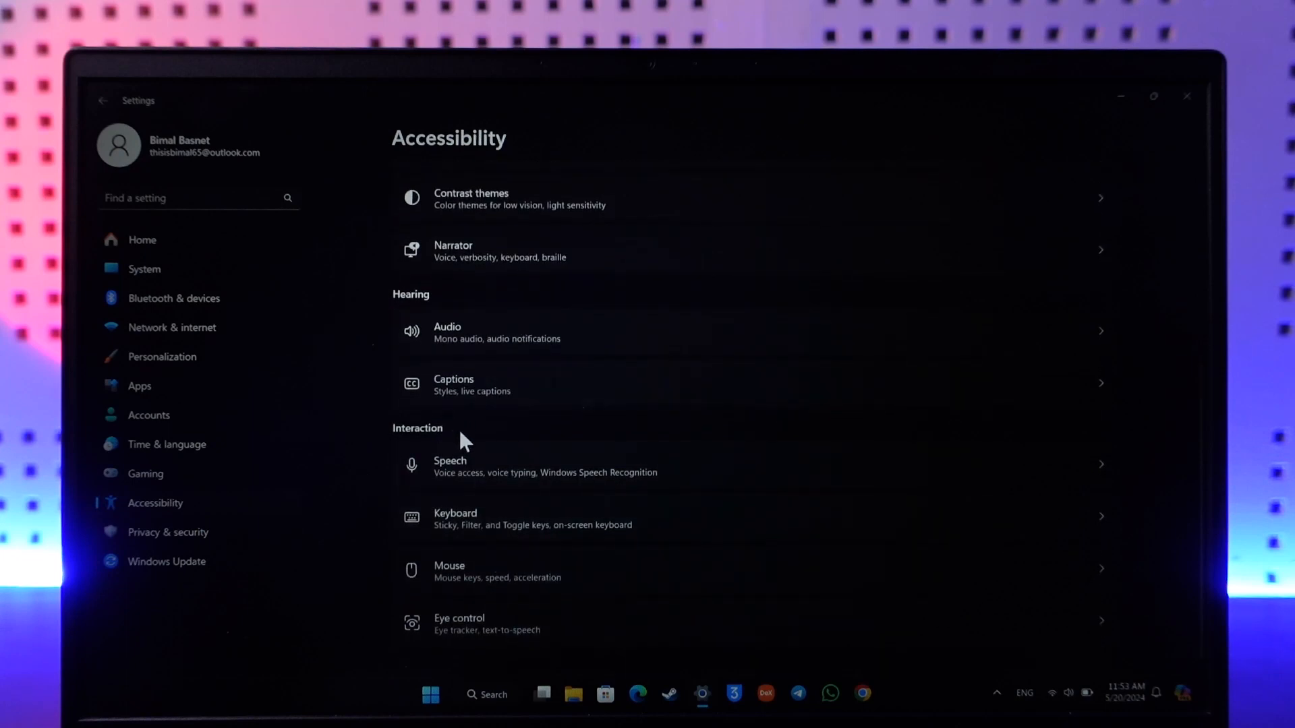
{"action": "mouse_move", "coordinate": [487, 543]}
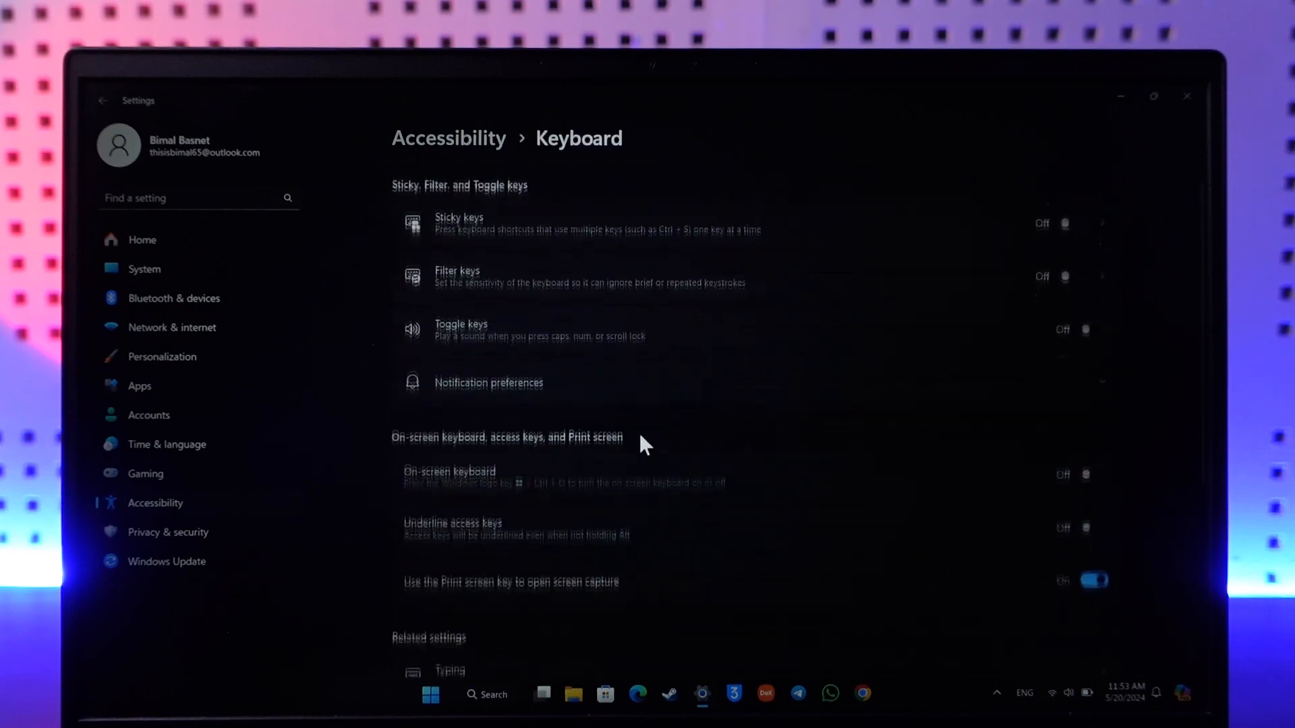
Turn off 'Use the Print screen key to open screen capture' and dismiss the desktop context menu
{"action": "scroll", "scroll_direction": "down", "scroll_amount": 3}
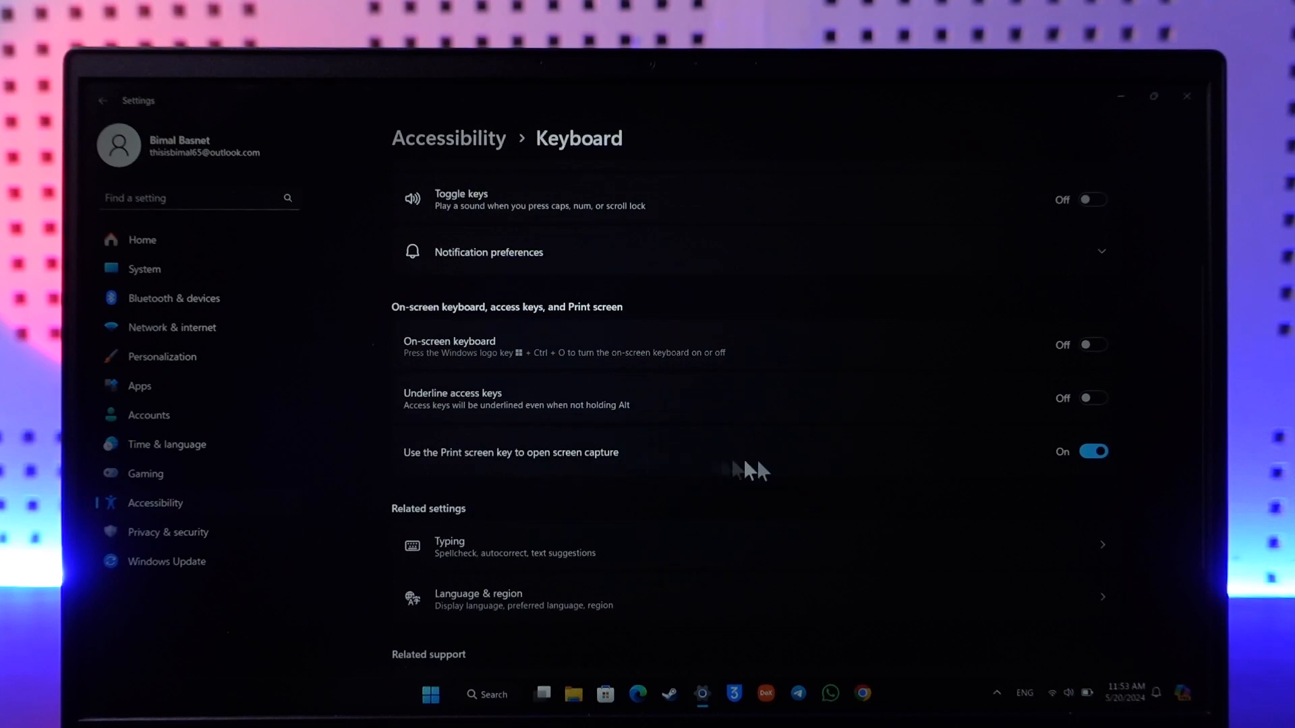
{"action": "mouse_move", "coordinate": [763, 458]}
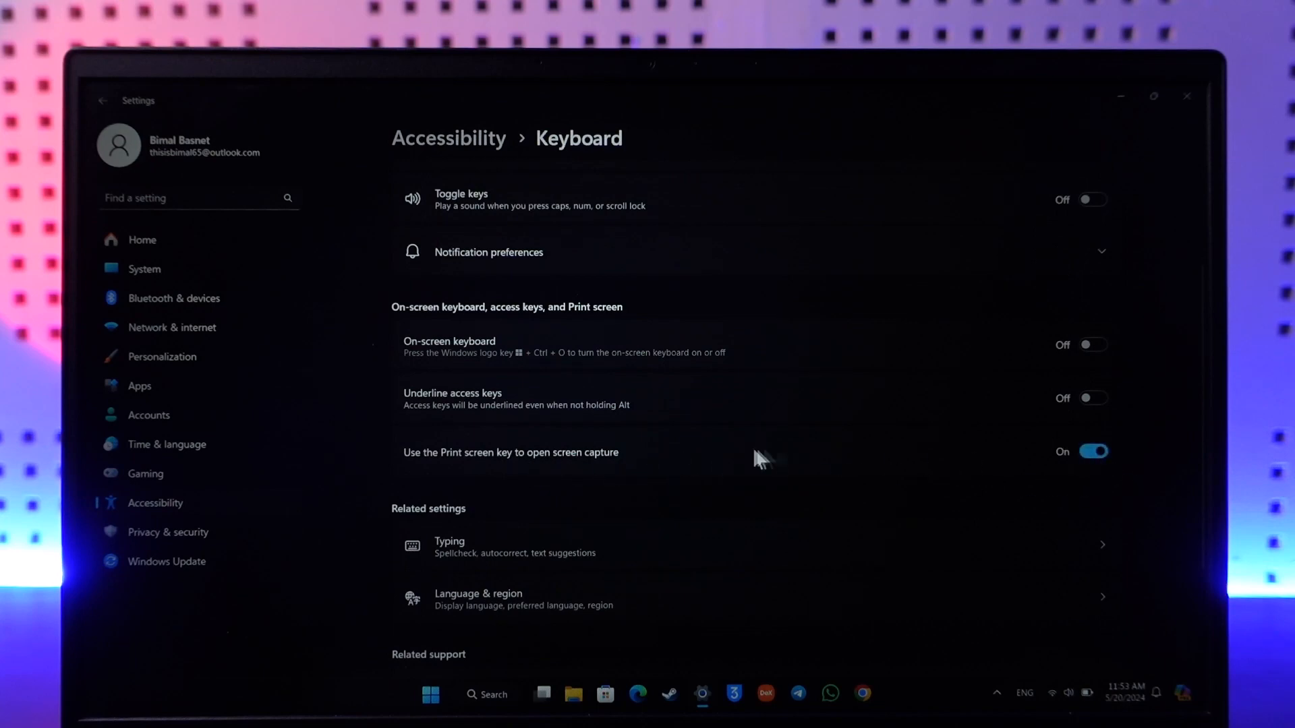
{"action": "mouse_move", "coordinate": [561, 481]}
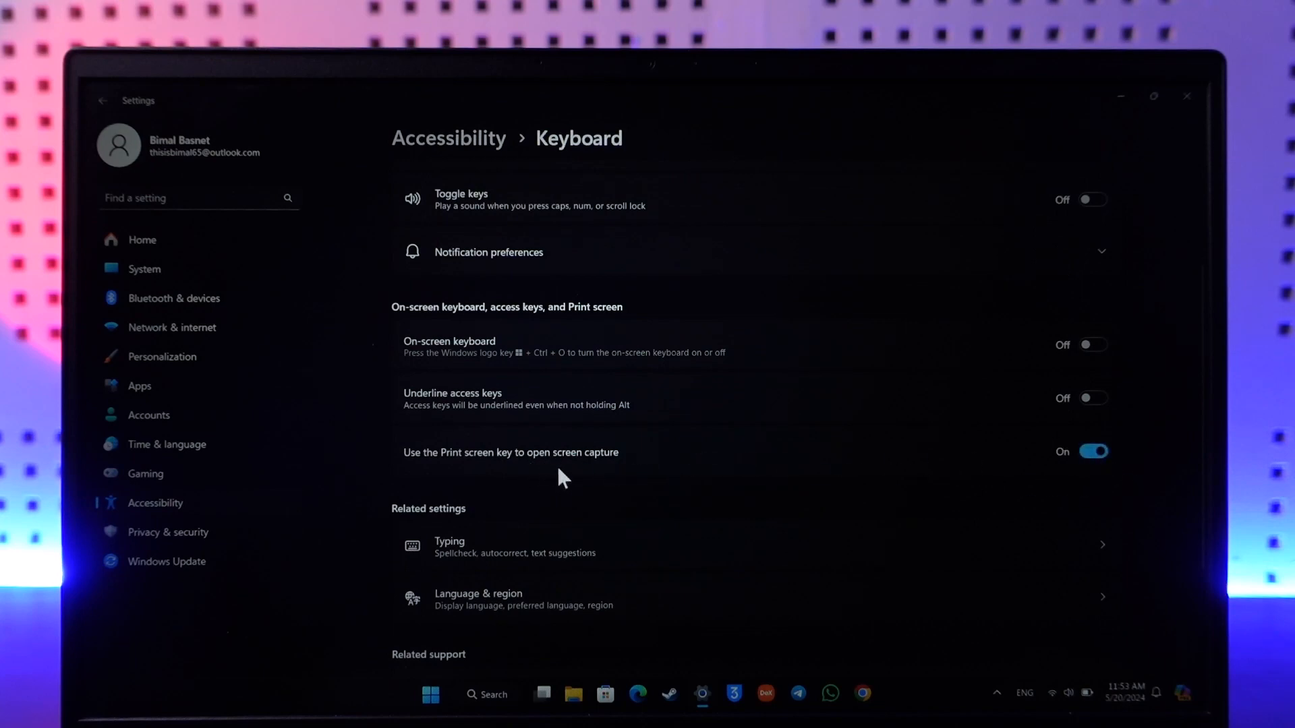
{"action": "left_click", "coordinate": [1093, 452]}
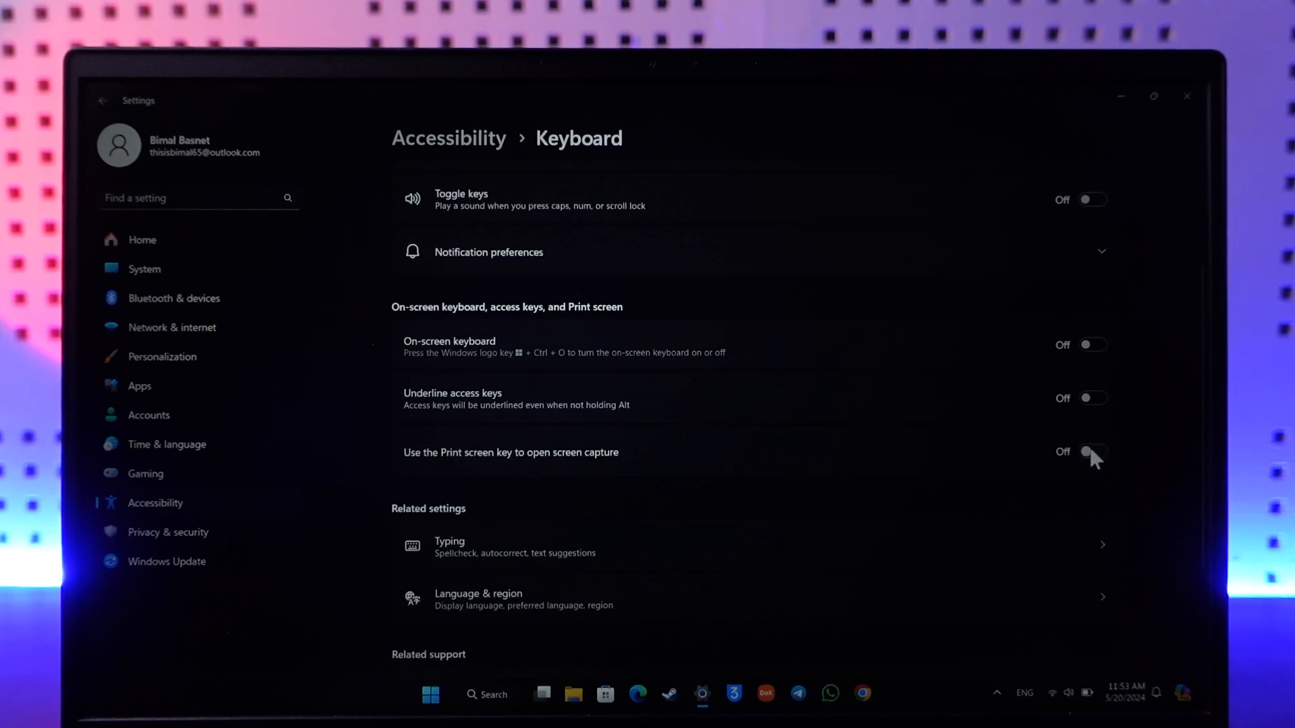
{"action": "left_click", "coordinate": [1093, 452]}
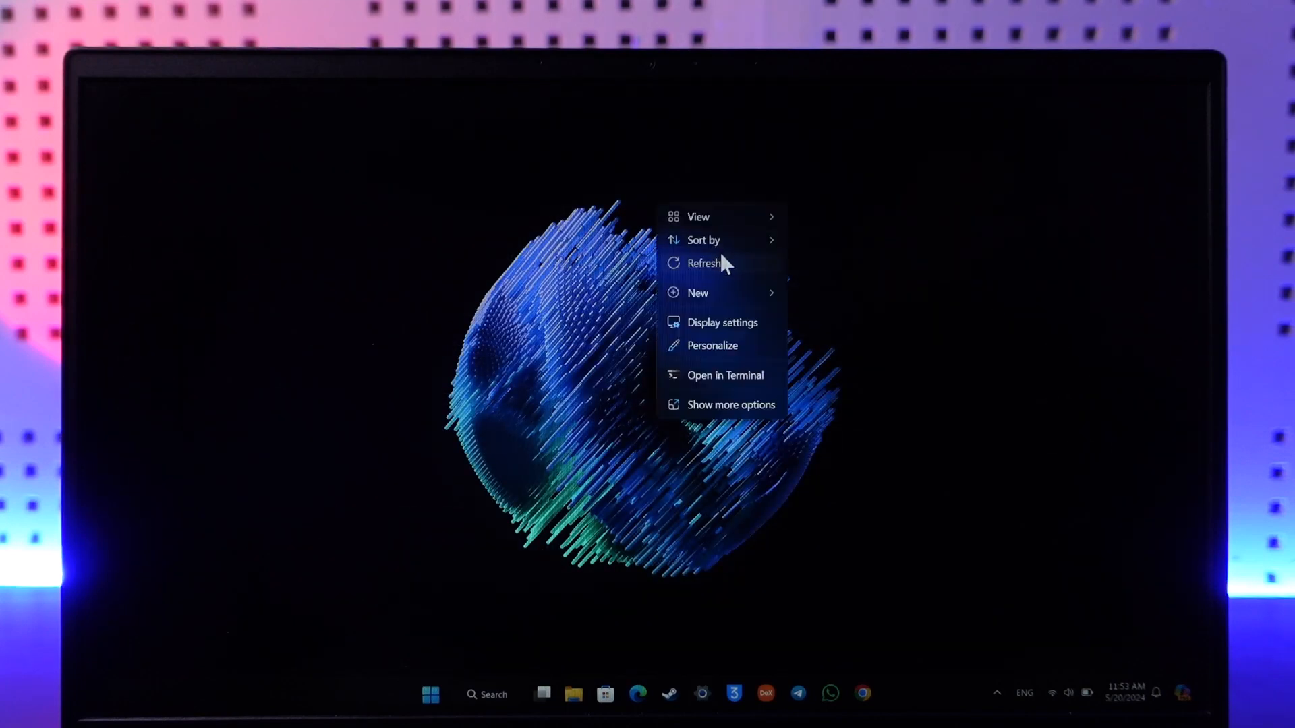
{"action": "left_click", "coordinate": [704, 263]}
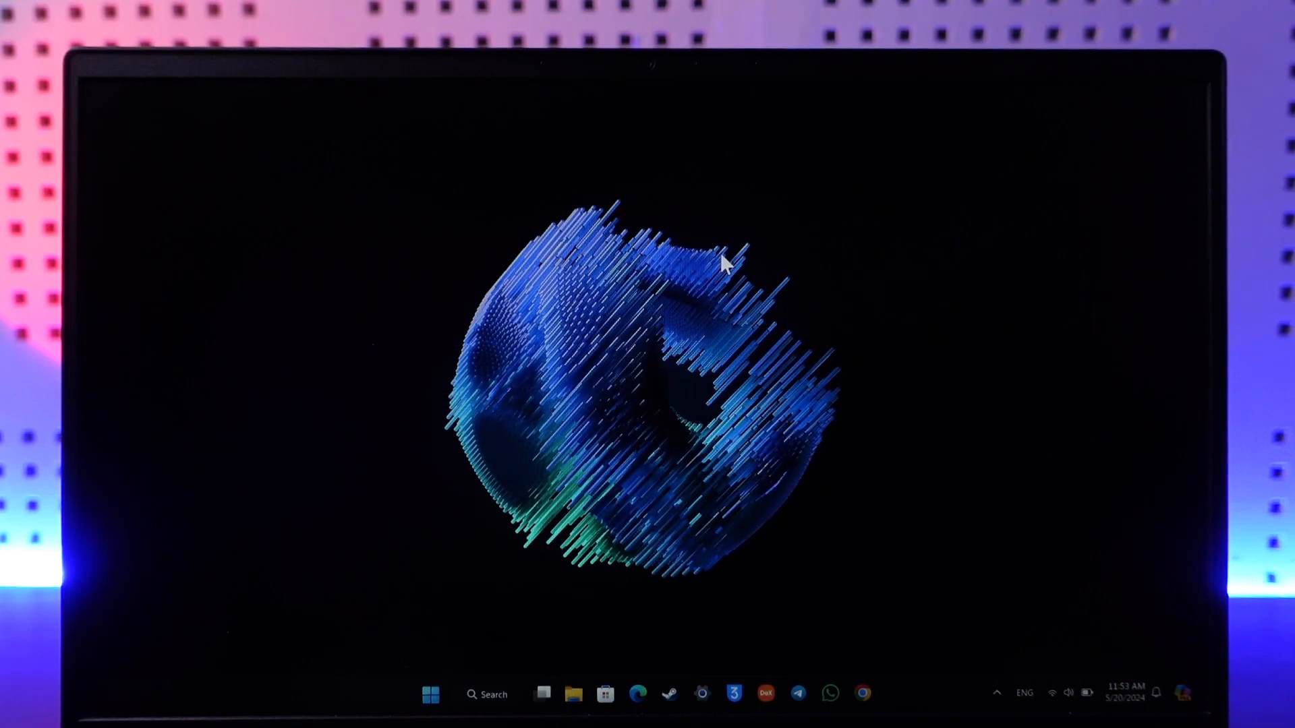